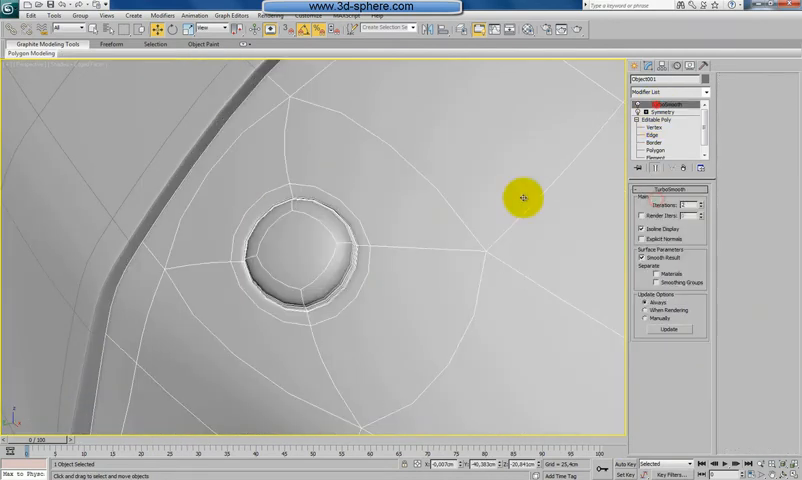
Toggle edged faces off and on to inspect the round bolt recess on the shell
key(F4)
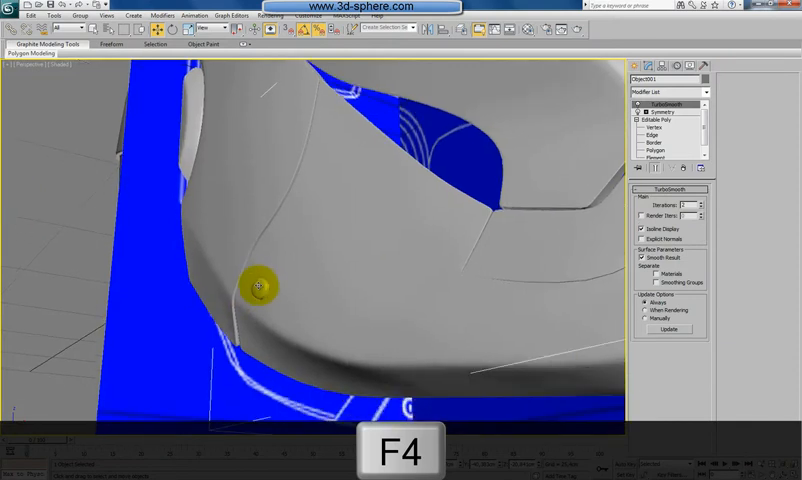
key(F4)
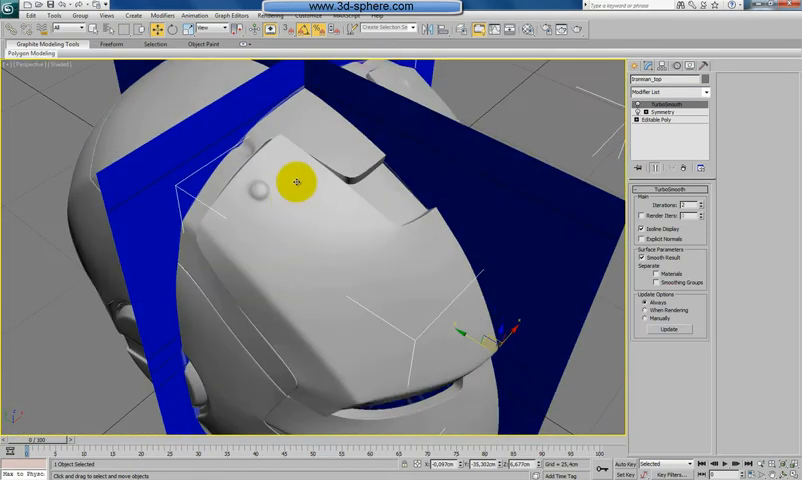
Connect and slide edges toward the square recess, then chamfer its border edges to keep them crisp
click(660, 120)
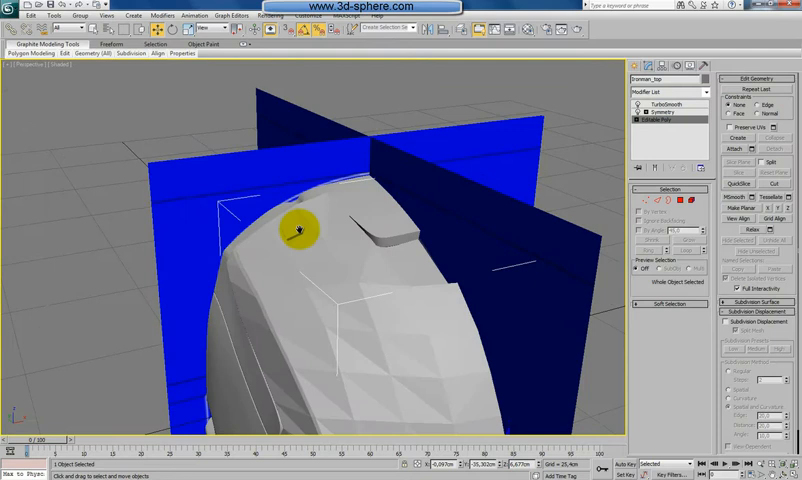
key(F4)
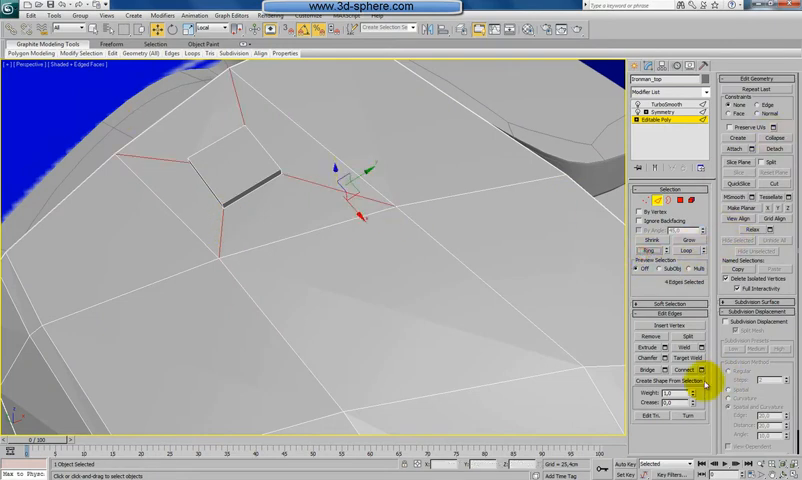
click(679, 371)
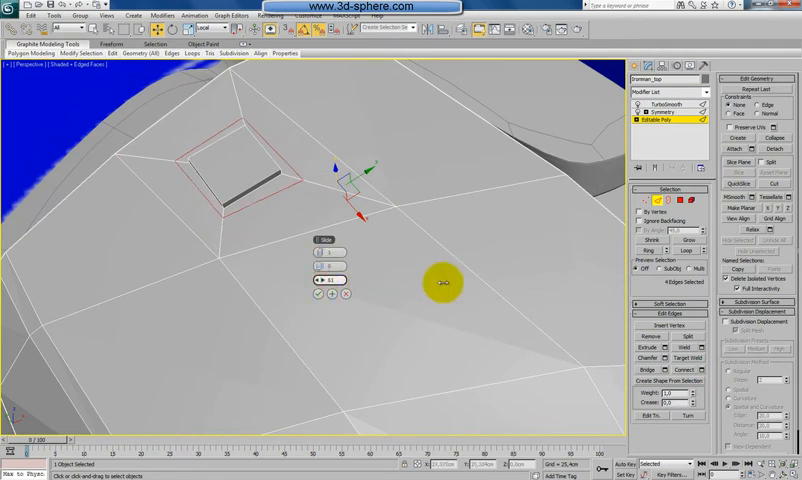
drag(440, 283, 490, 283)
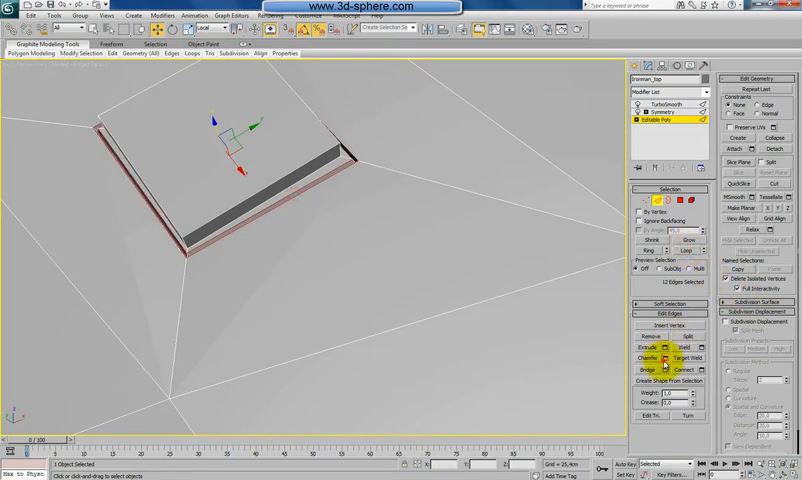
click(664, 357)
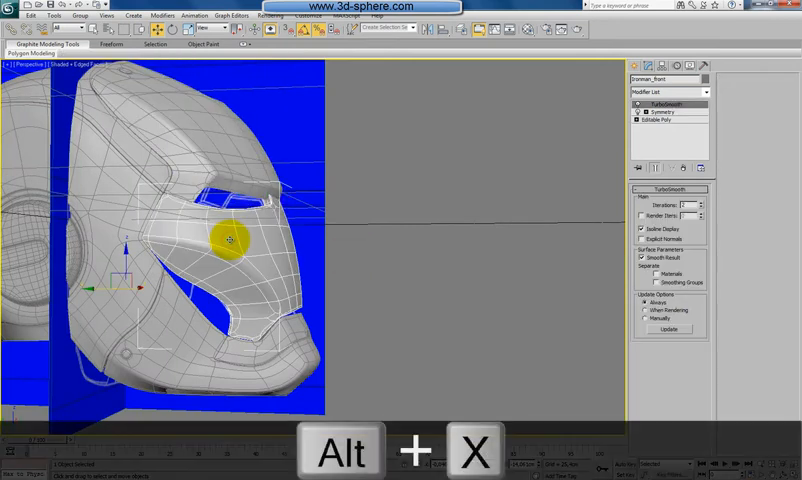
Isolate the Ironman_front base mesh in Left view with polygon selection ready
key(Alt+x)
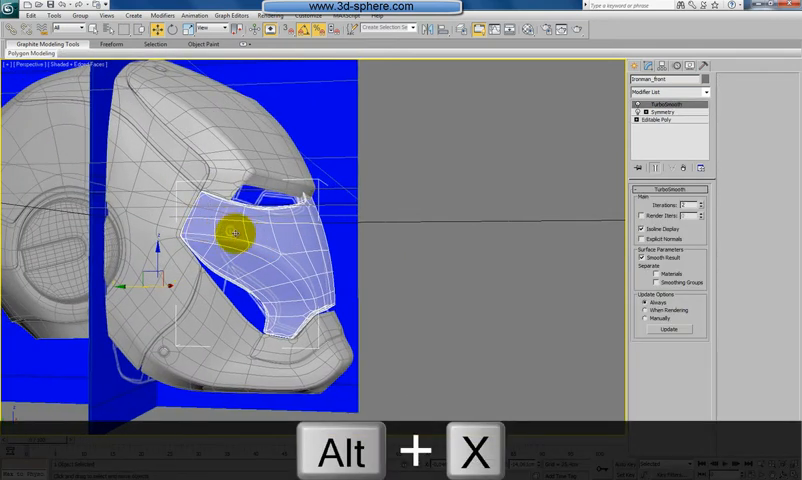
key(L)
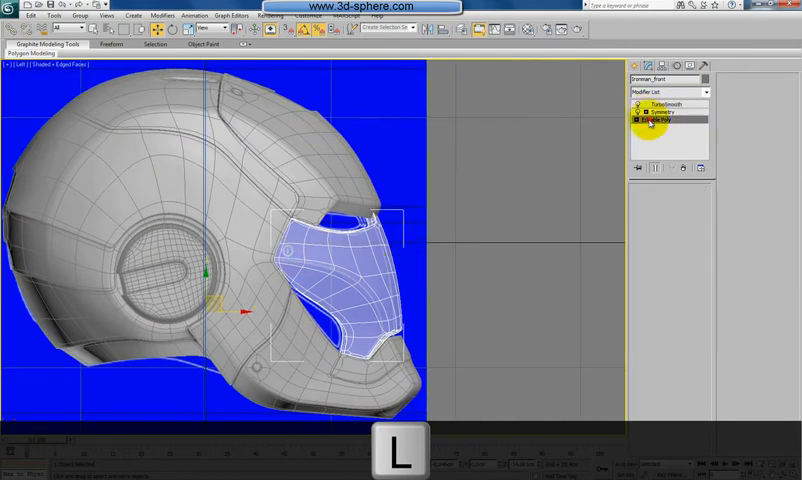
click(660, 120)
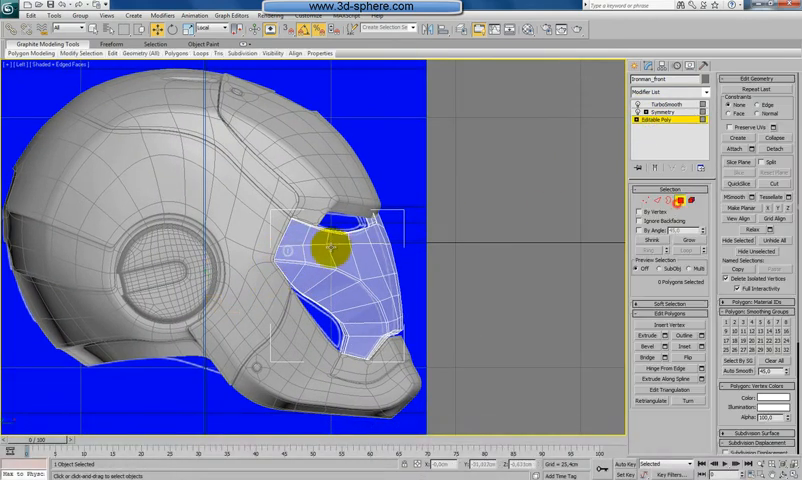
key(alt+x)
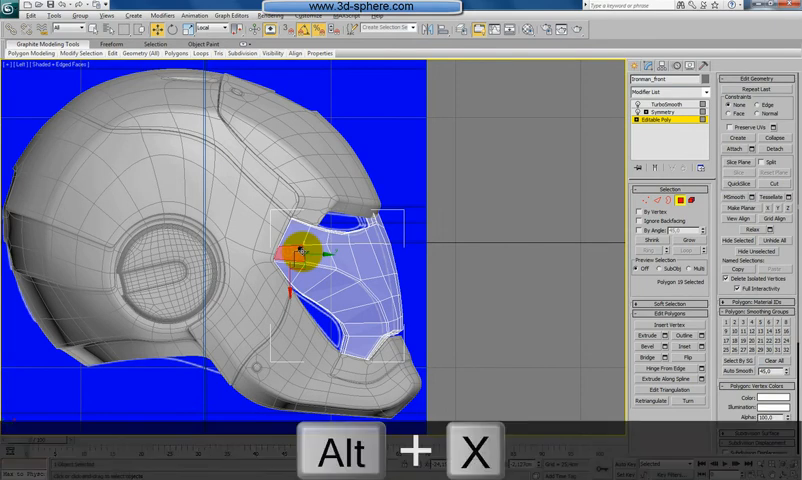
key(p)
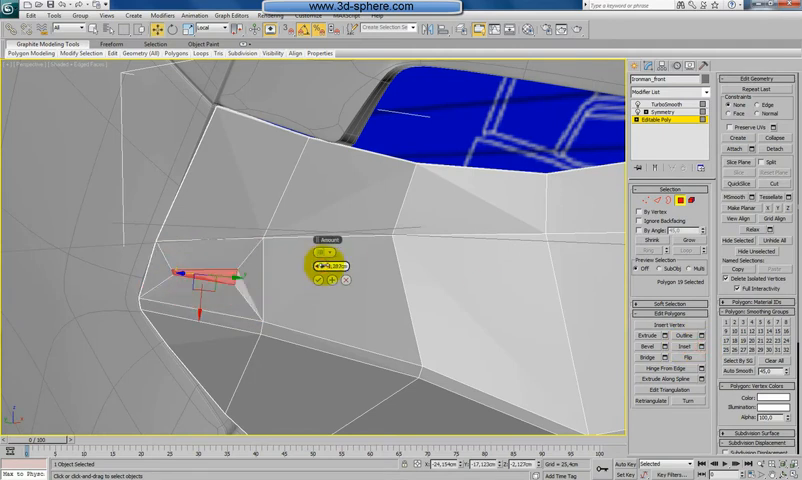
Inset polygon 19 into a small square recess and select its side edges
click(184, 54)
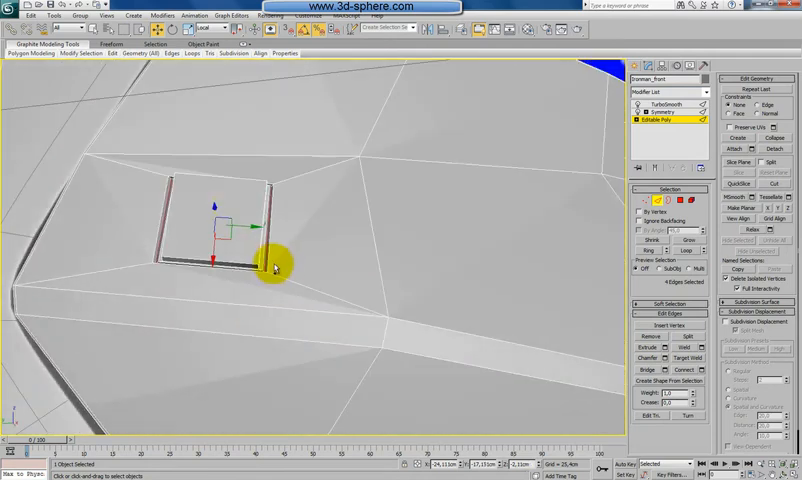
click(683, 251)
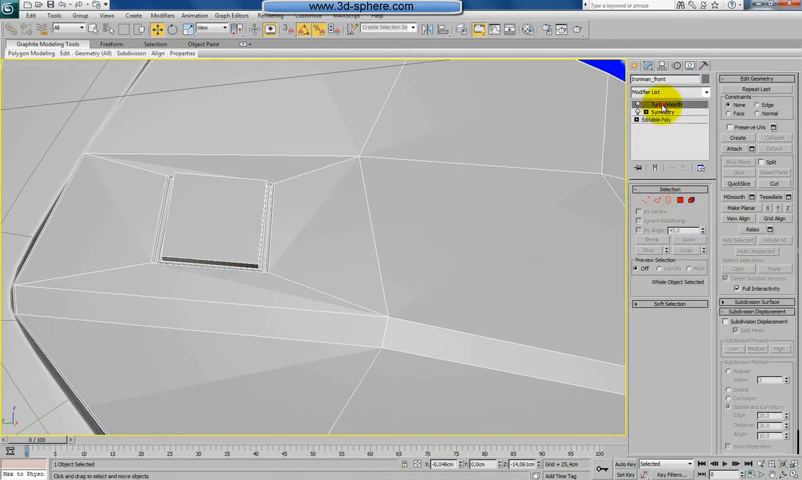
key(F4)
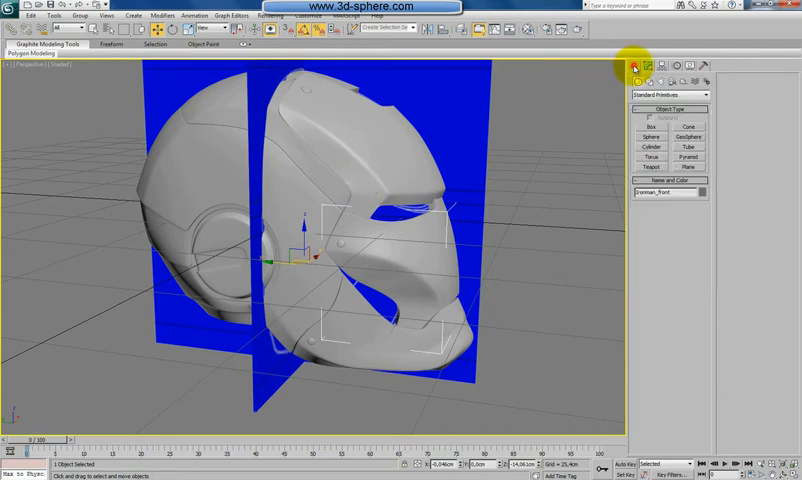
click(644, 80)
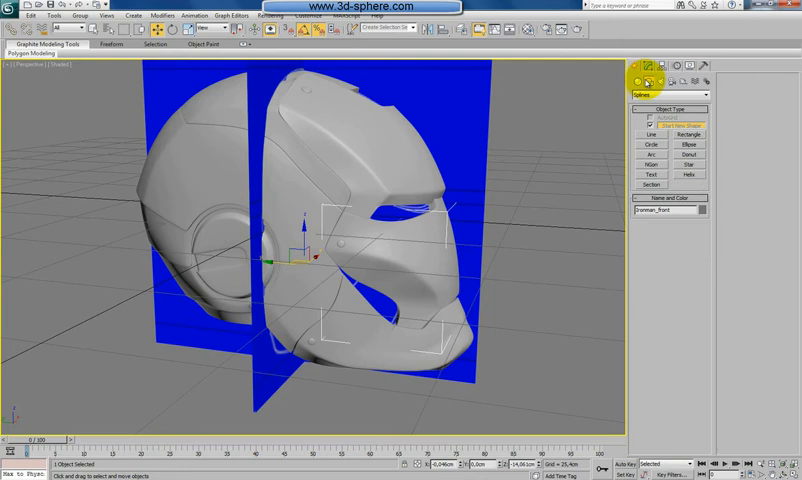
click(646, 80)
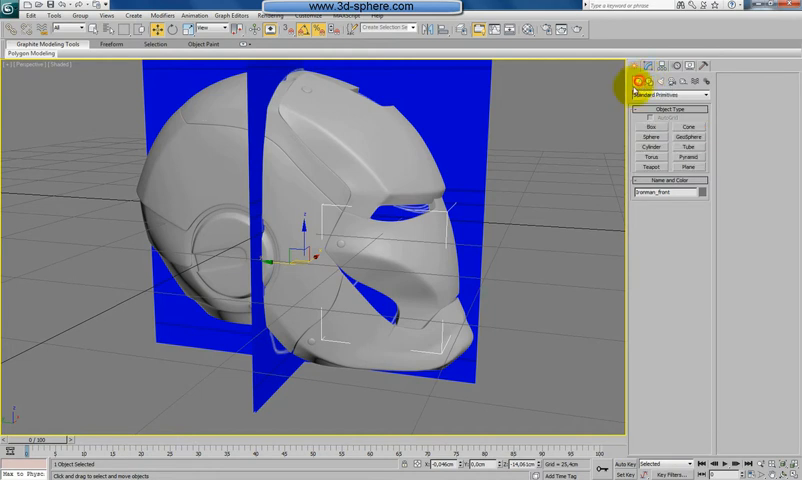
click(648, 66)
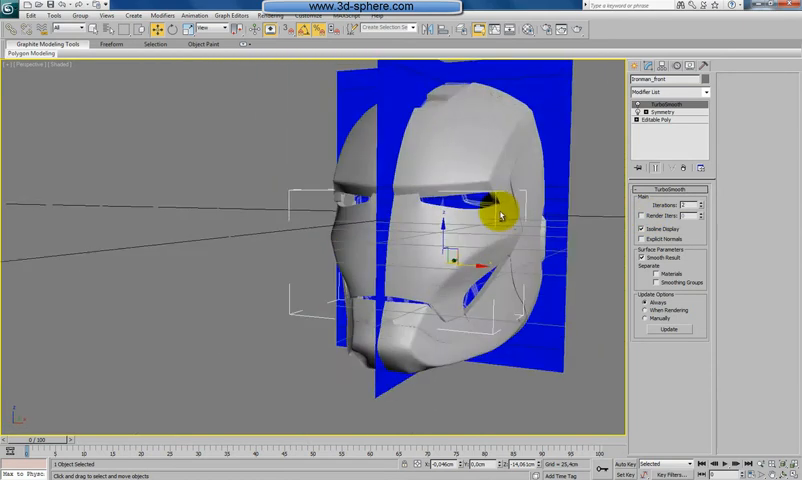
drag(500, 215, 607, 217)
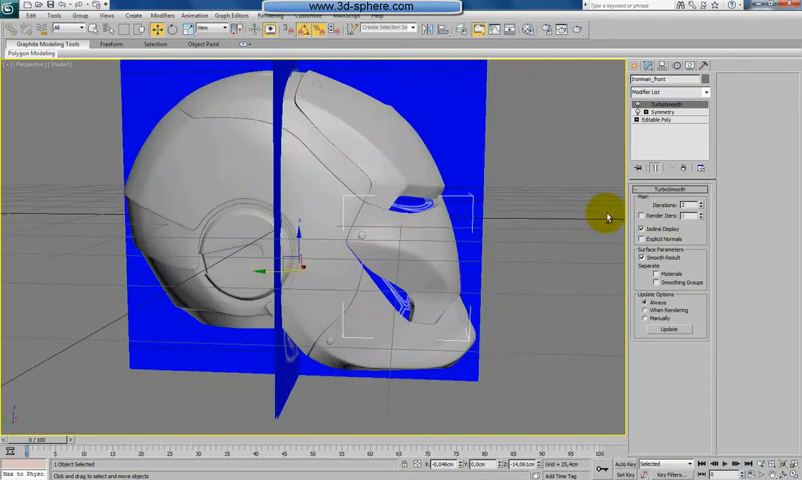
drag(607, 213, 323, 310)
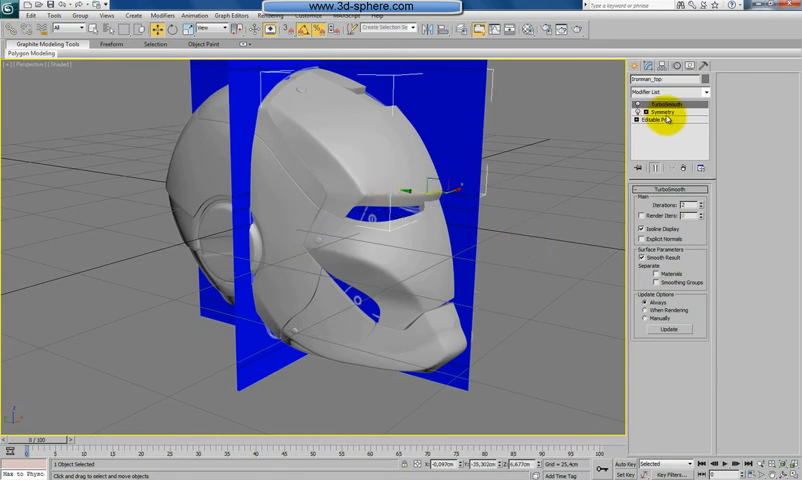
Enter Ironman_top's Editable Poly and view the panel fit around the eye opening with edges shown
click(657, 120)
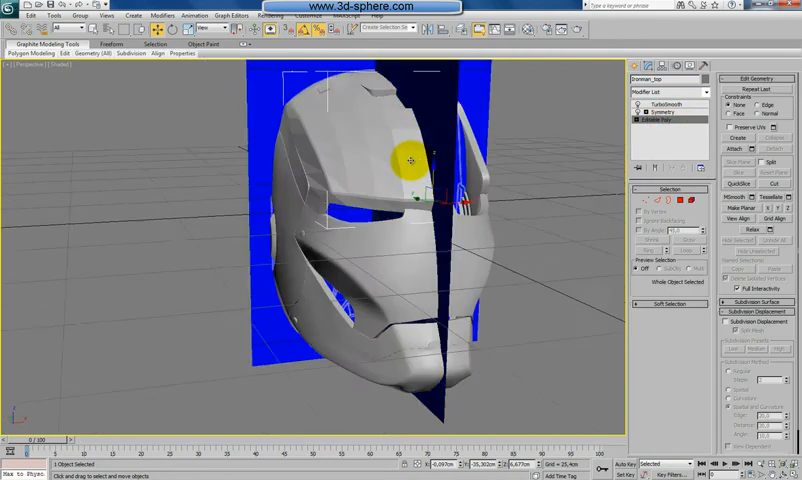
drag(410, 165, 357, 167)
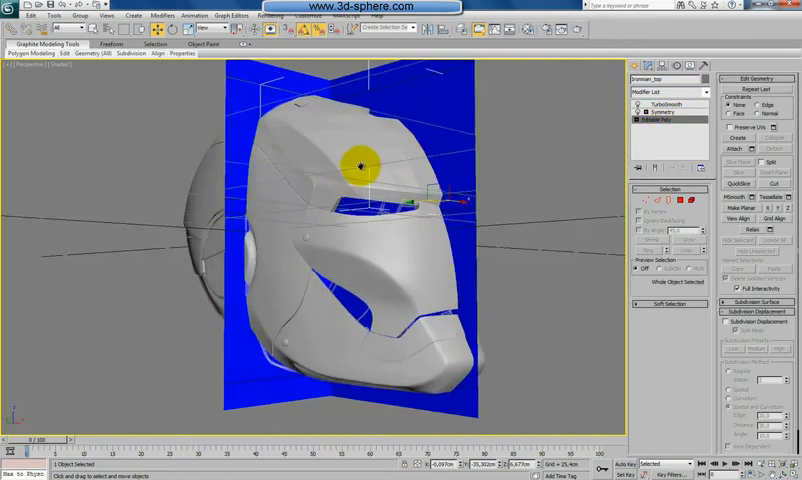
key(F4)
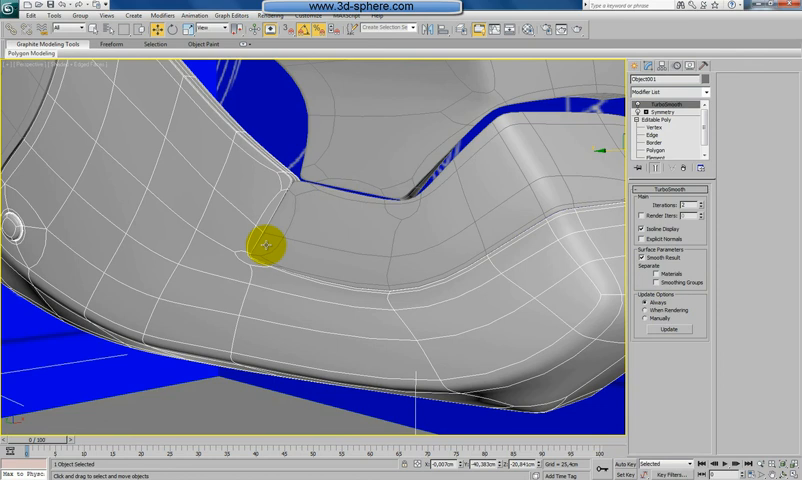
Show mesh edges on Object001 and bring up the quad menu for the 24-edge groove loop
key(F4)
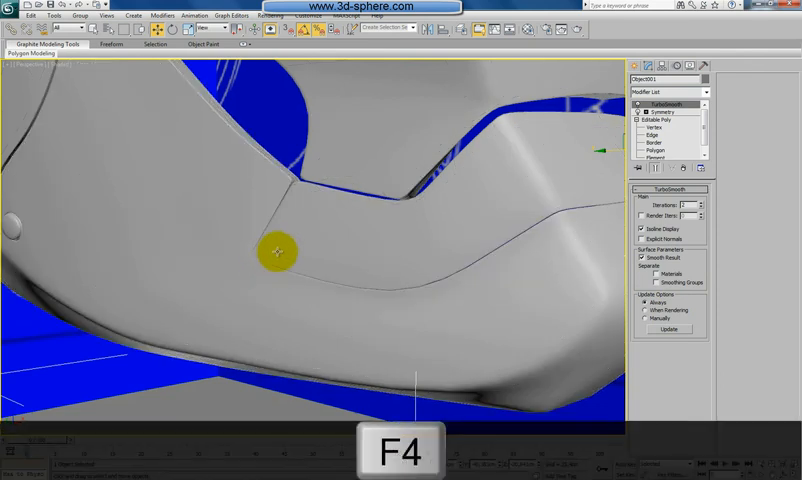
key(F4)
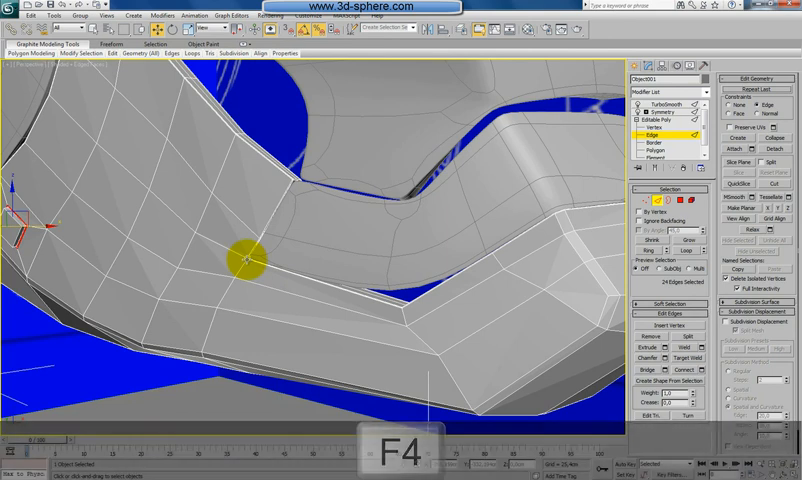
right_click(248, 260)
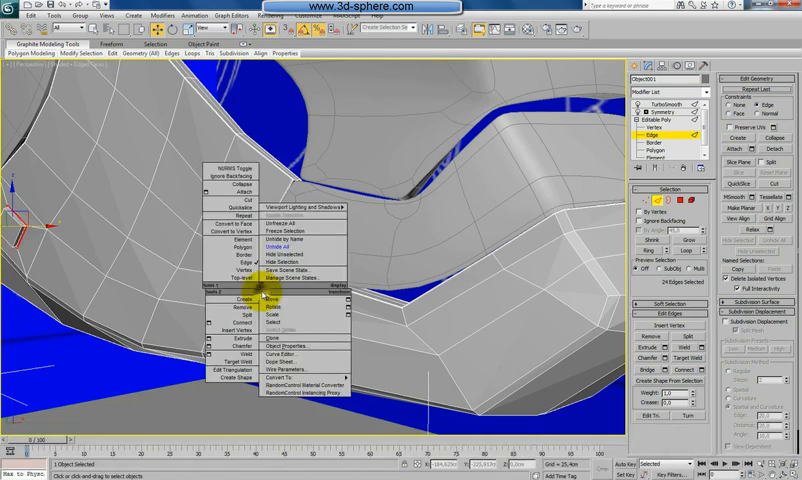
mouse_move(285, 255)
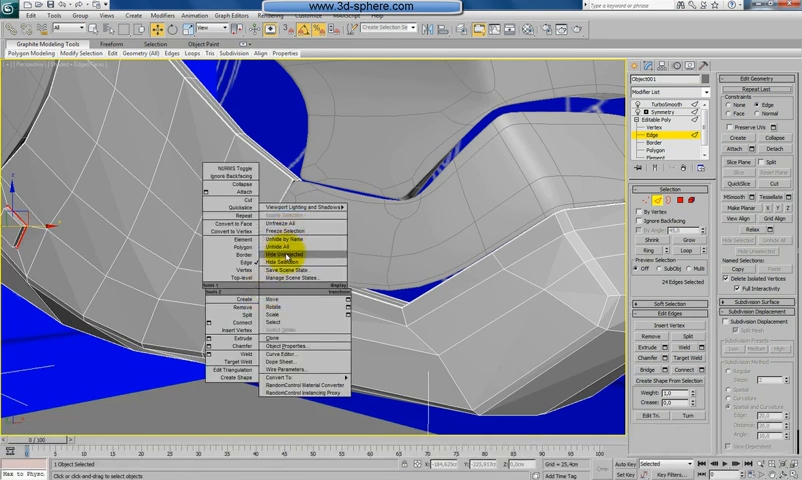